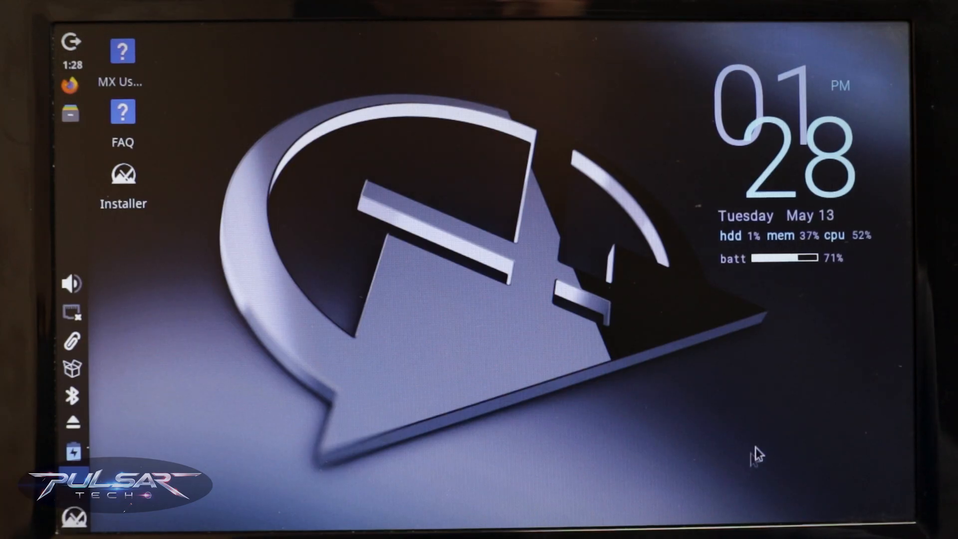
pyautogui.moveTo(849, 251)
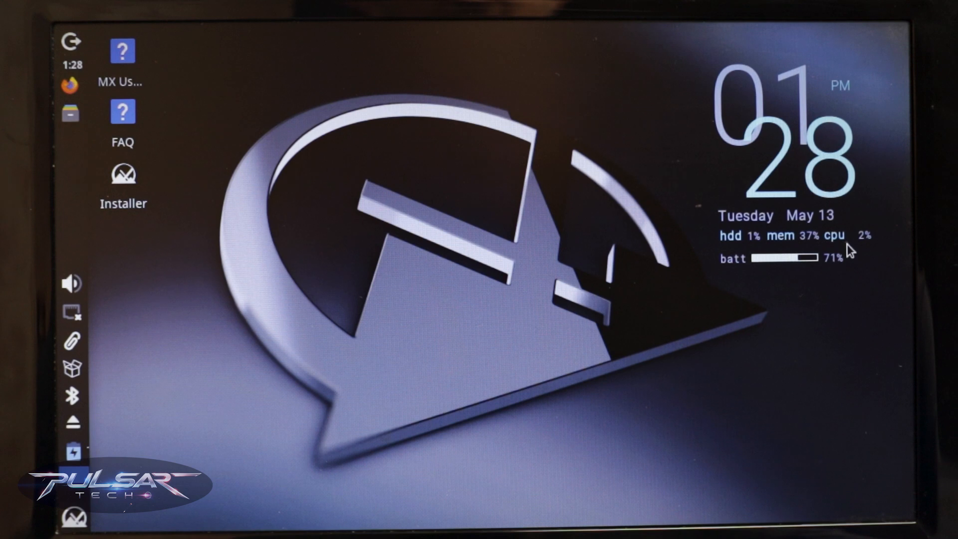
pyautogui.moveTo(804, 253)
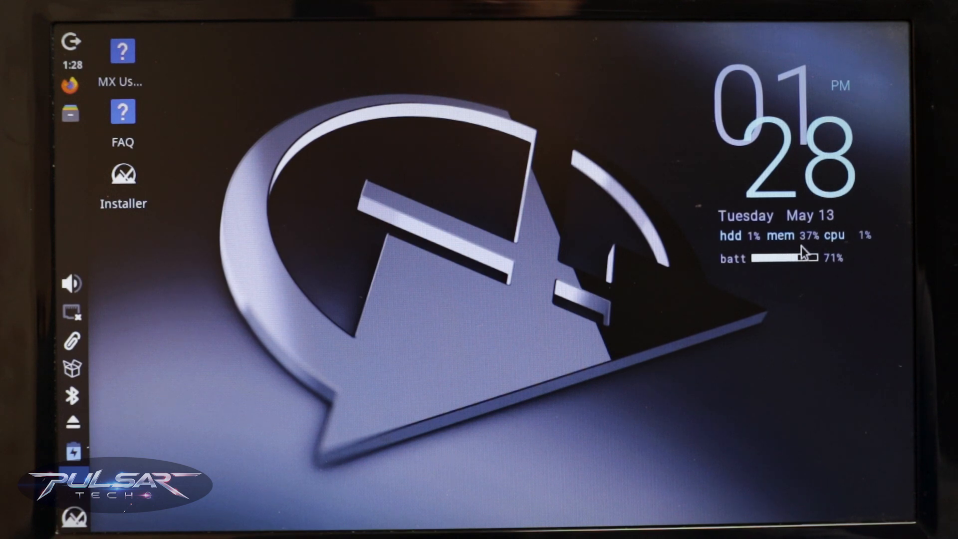
pyautogui.moveTo(809, 254)
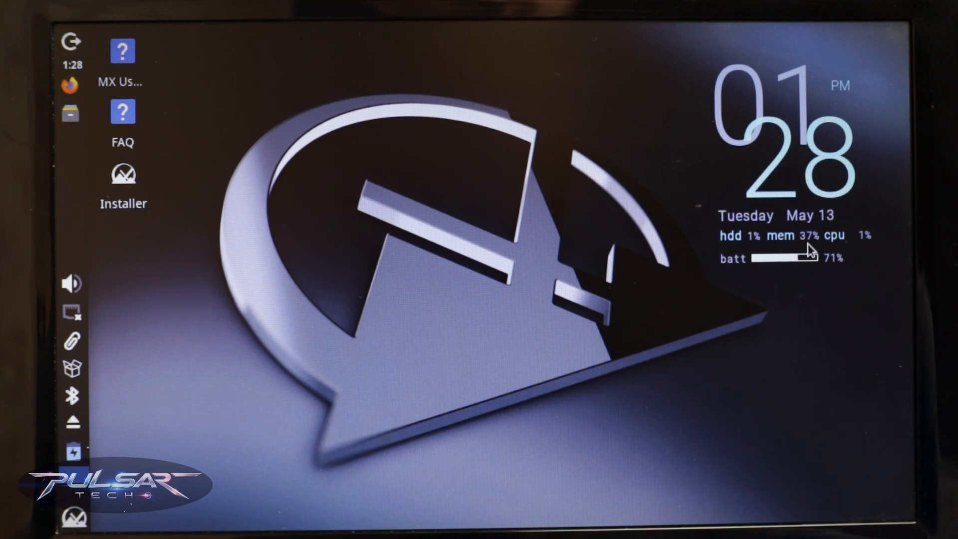
pyautogui.moveTo(758, 253)
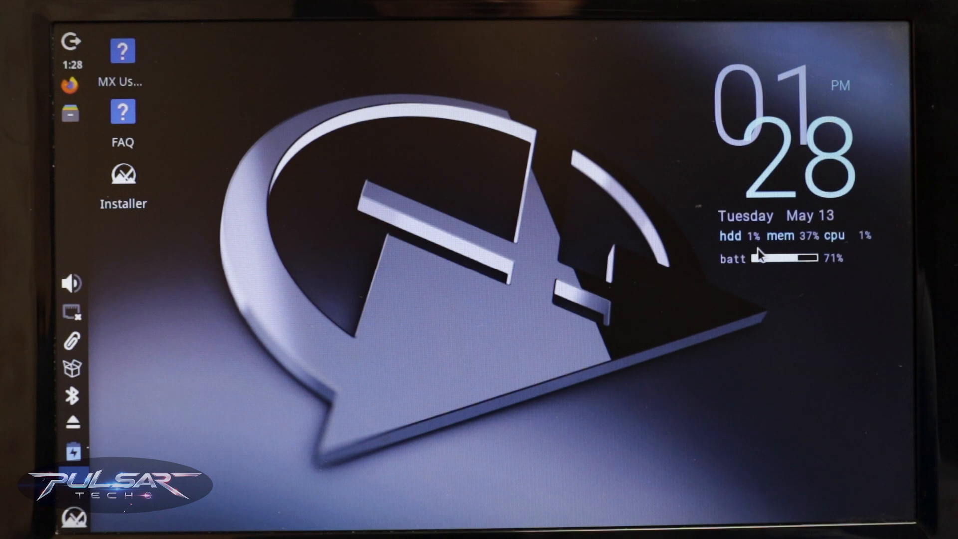
pyautogui.moveTo(787, 243)
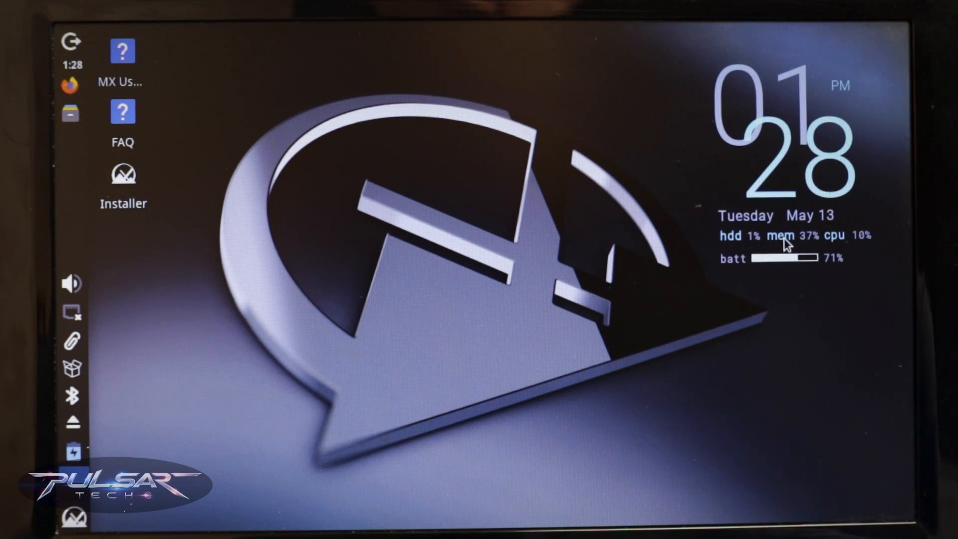
pyautogui.moveTo(223, 285)
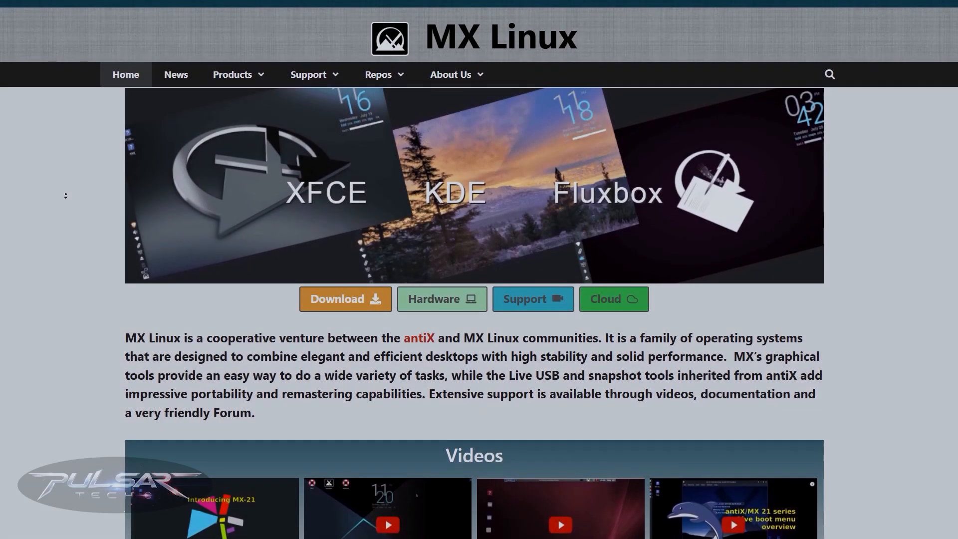
# Reach the MX-23.6 Download Links page and scroll to the MX-23.6_386 Xfce entry
pyautogui.scroll(-3)
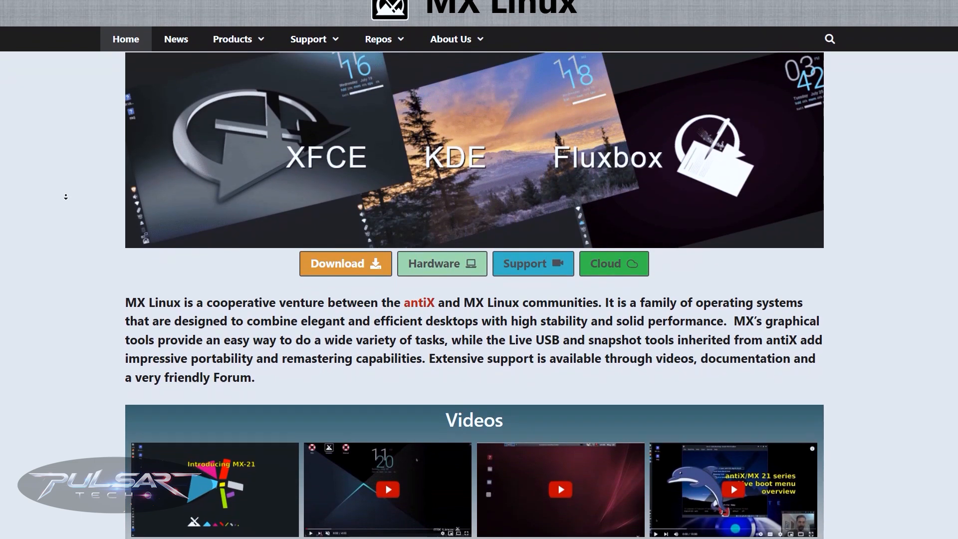
pyautogui.scroll(-3)
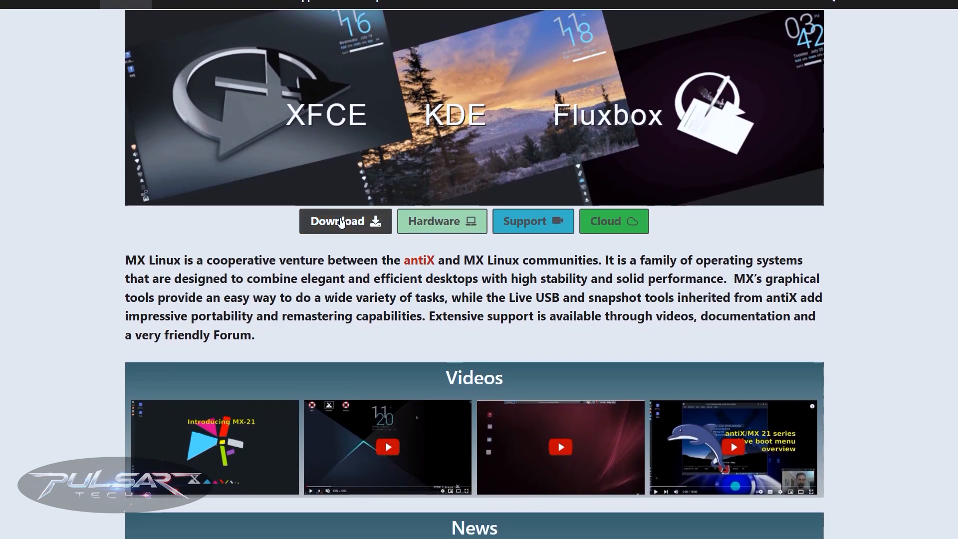
pyautogui.click(337, 221)
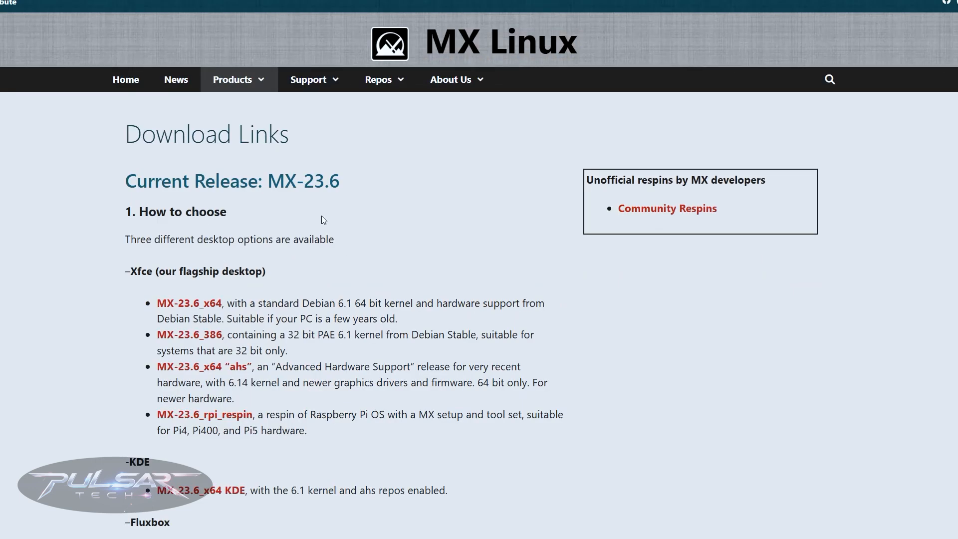
pyautogui.moveTo(99, 313)
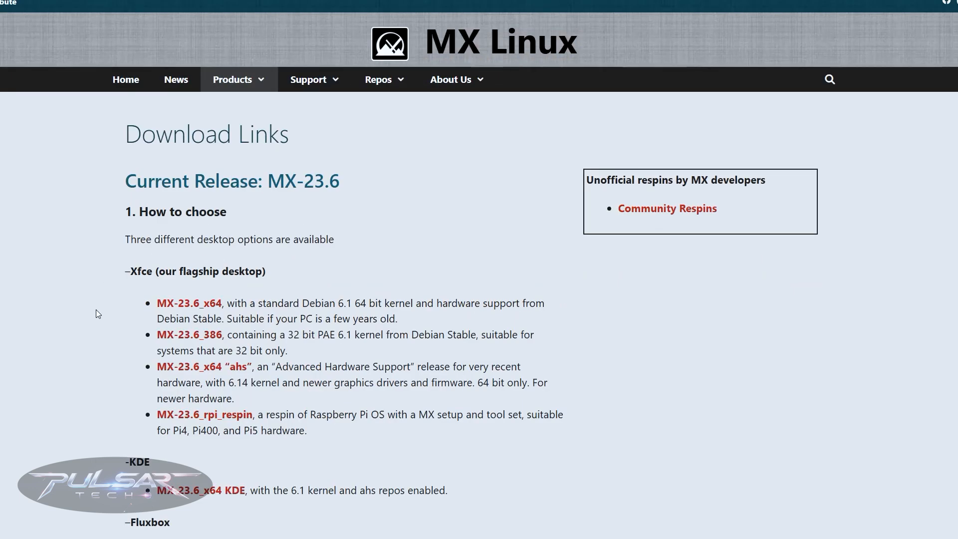
pyautogui.moveTo(188, 335)
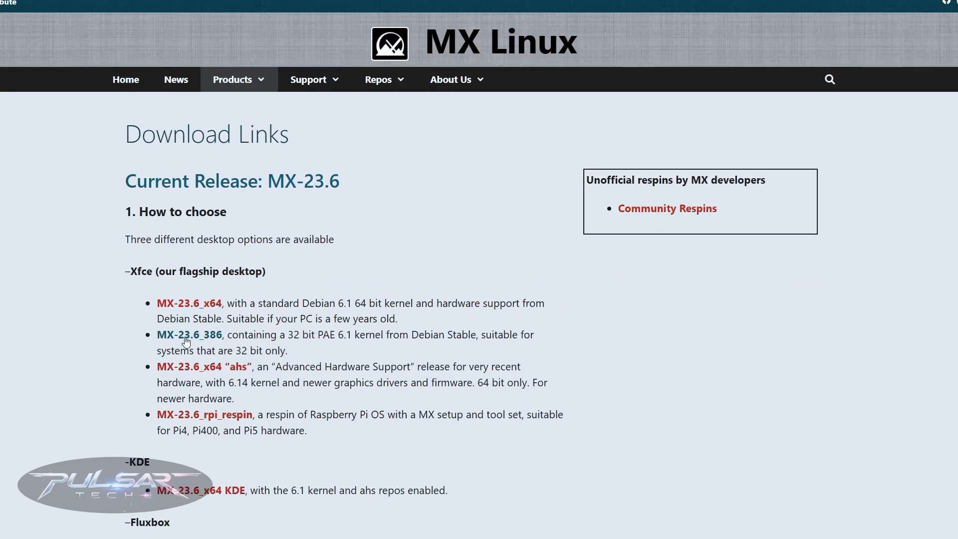
pyautogui.scroll(-3)
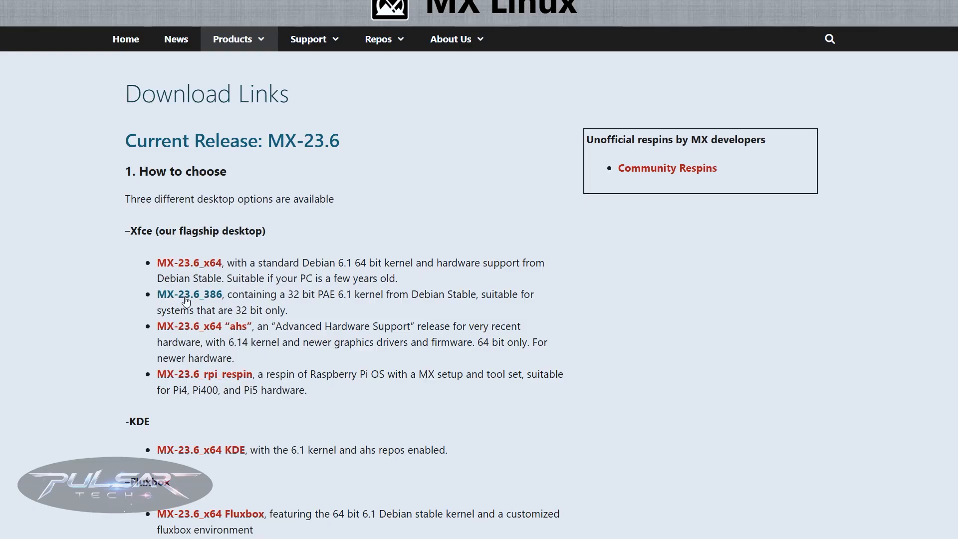